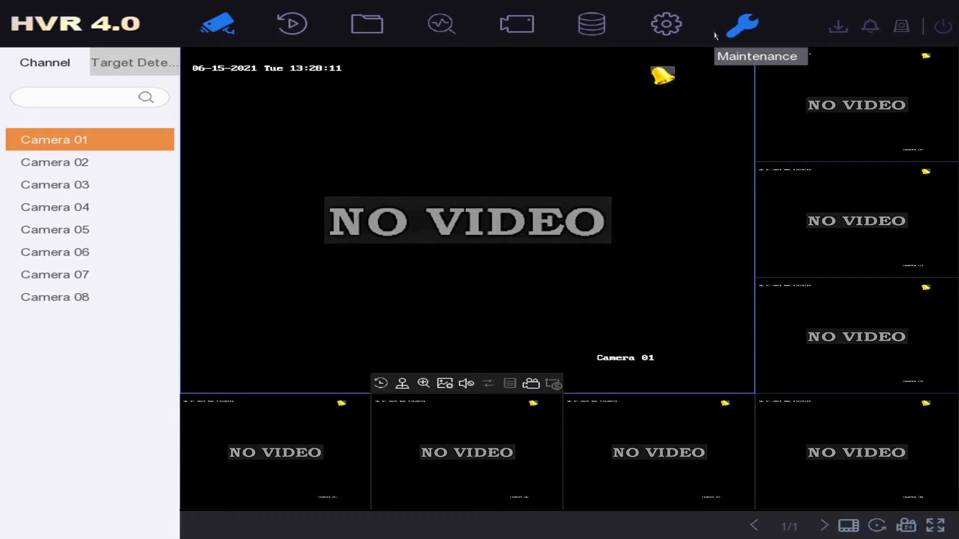
pyautogui.moveTo(599, 5)
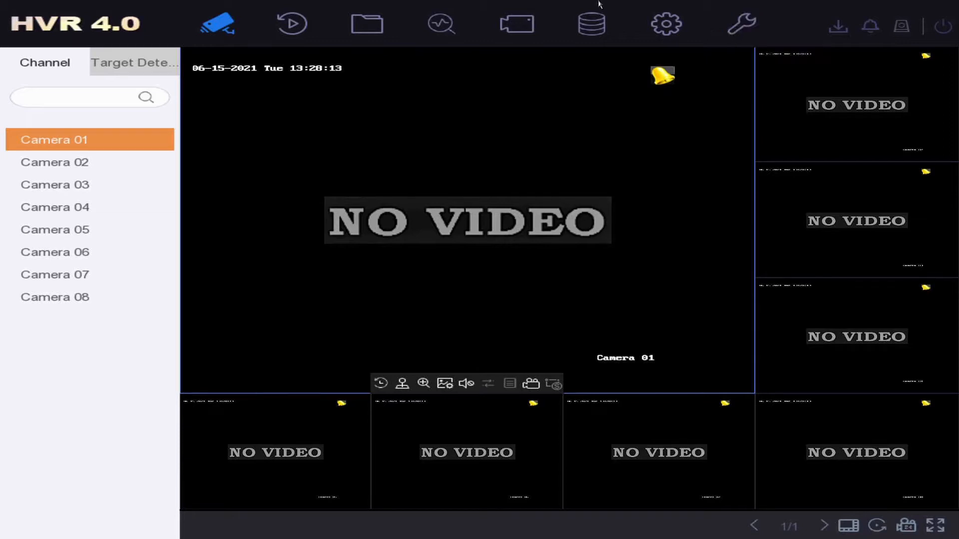
pyautogui.moveTo(609, 294)
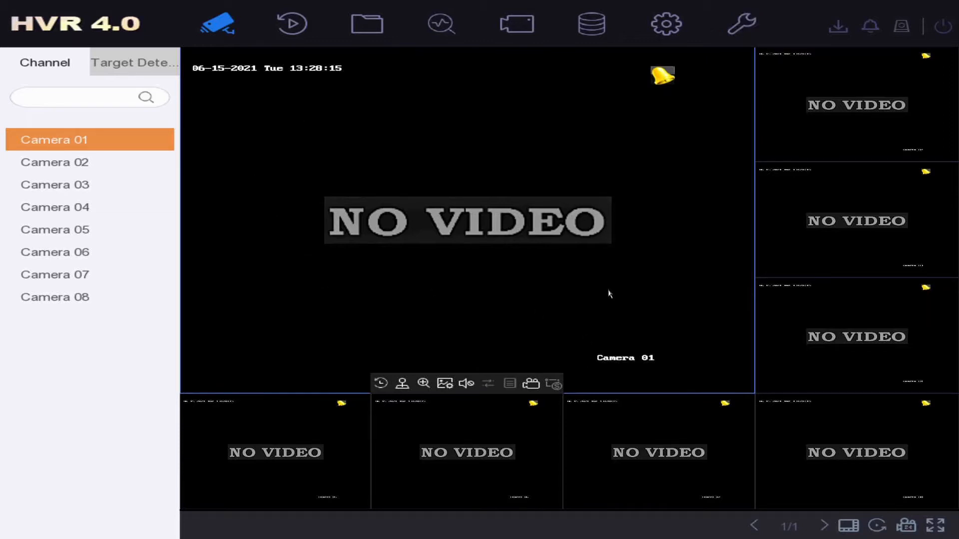
pyautogui.moveTo(877, 525)
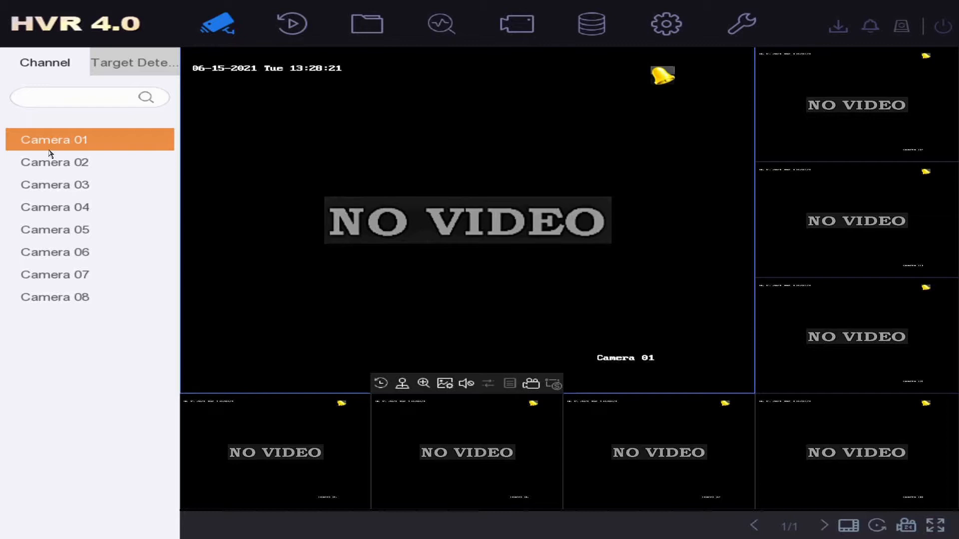
pyautogui.moveTo(366, 24)
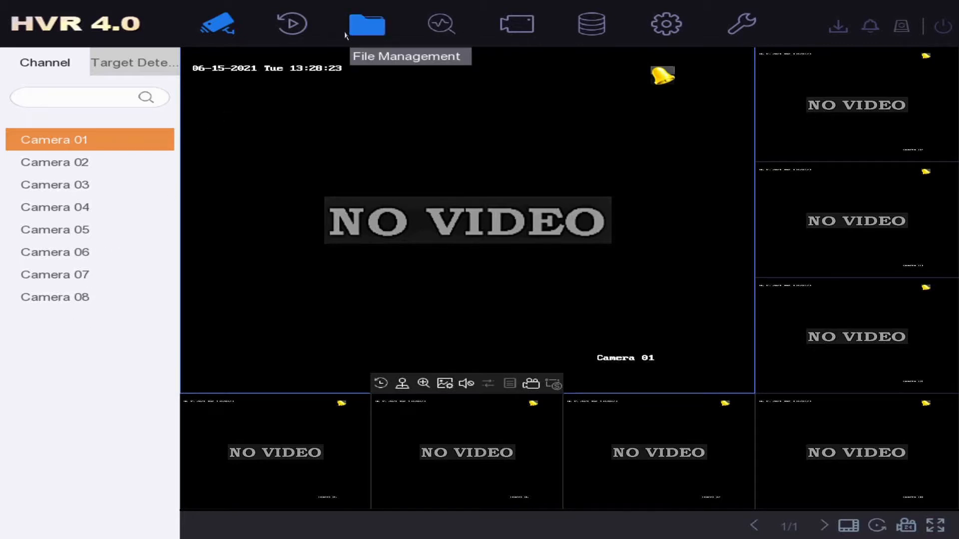
pyautogui.moveTo(406, 39)
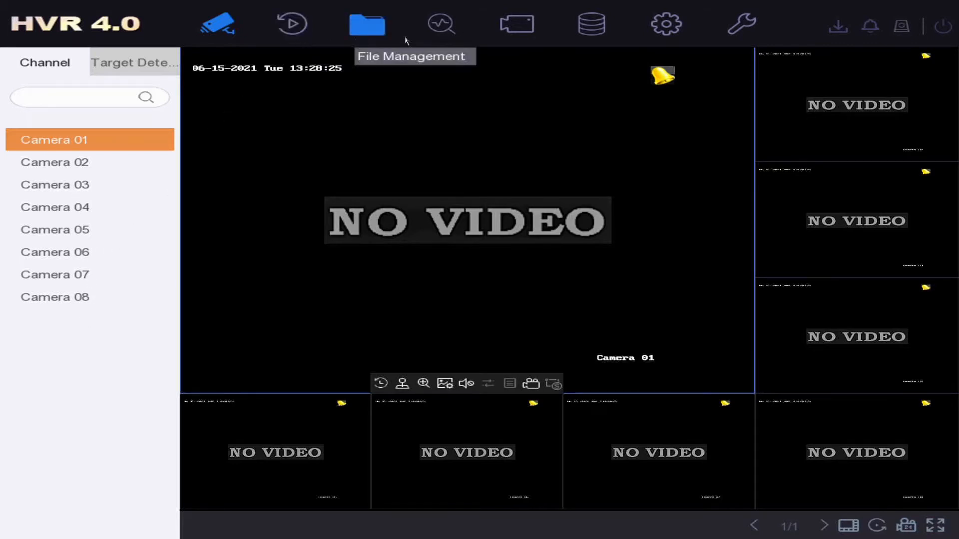
# Open Camera settings to list analog channels A1–A8
pyautogui.click(516, 25)
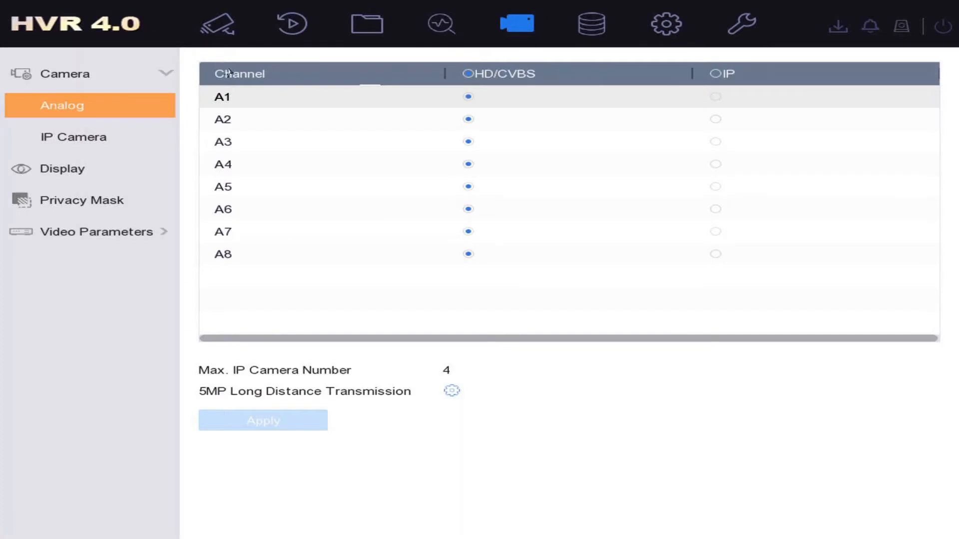
# Show the IP camera list with its two unadded online devices
pyautogui.click(74, 136)
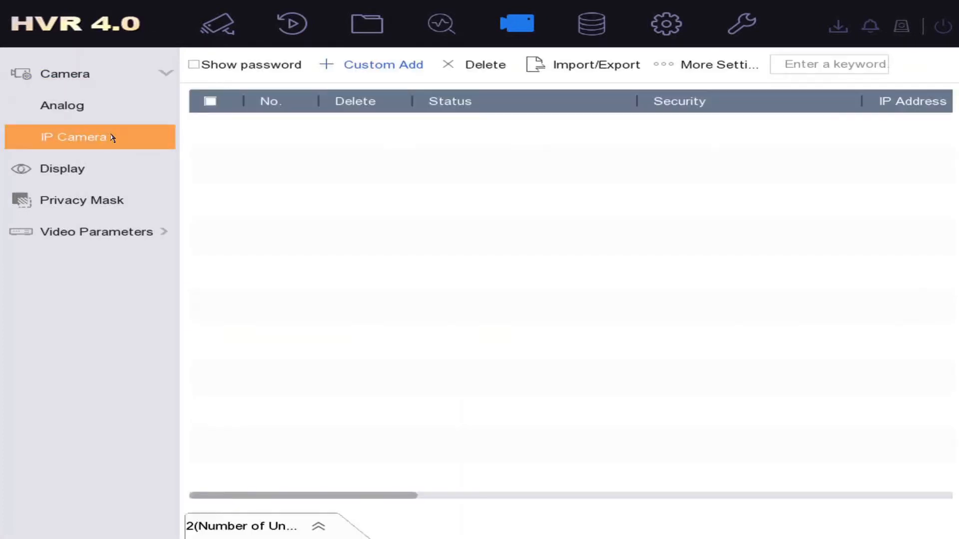
pyautogui.moveTo(517, 210)
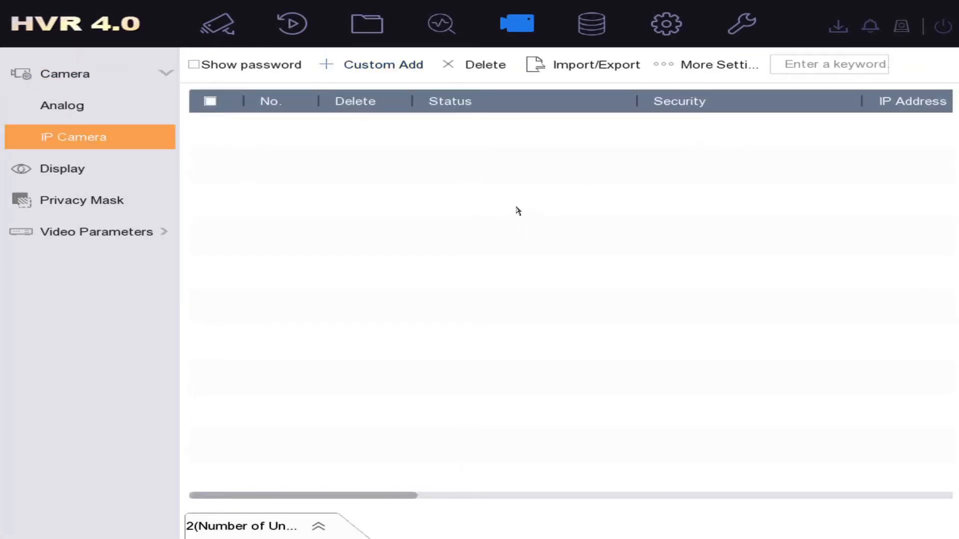
pyautogui.moveTo(248, 376)
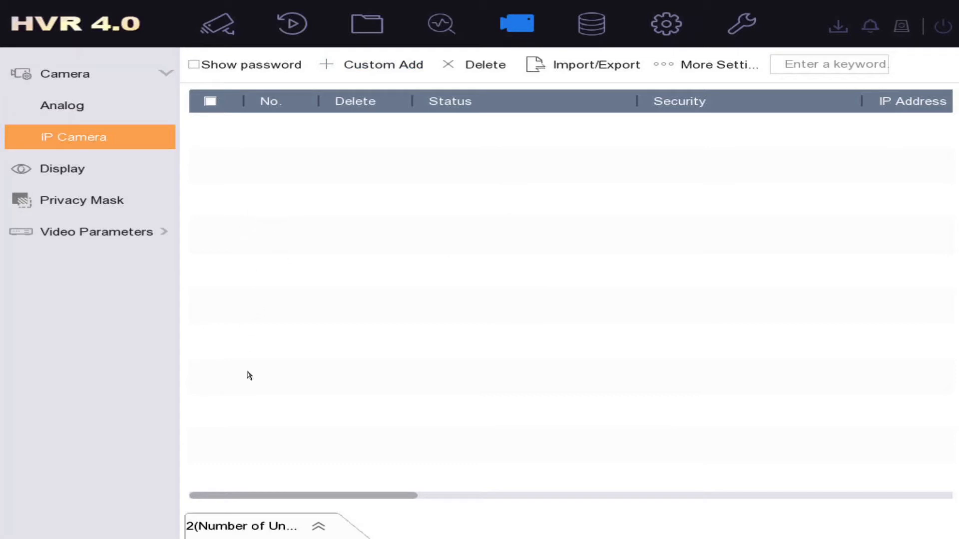
pyautogui.click(318, 527)
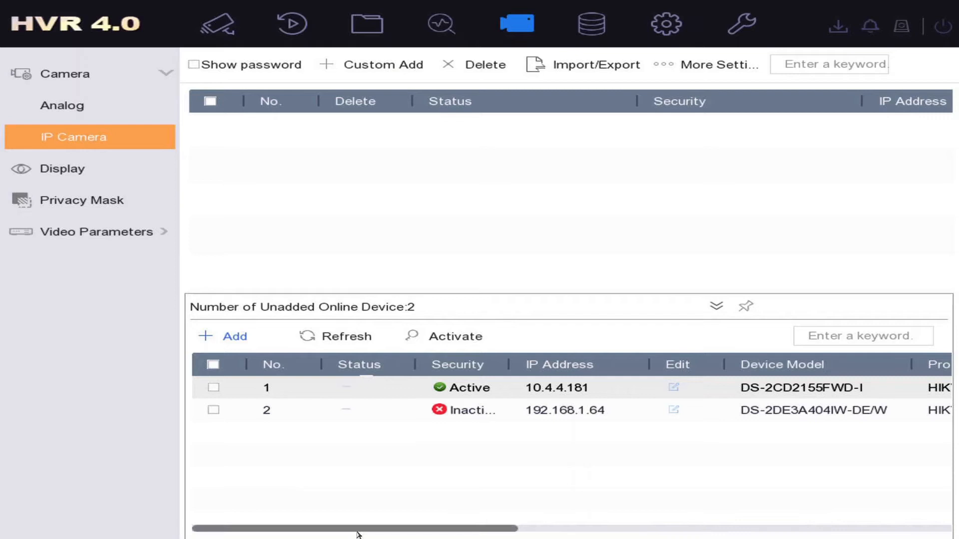
pyautogui.hscroll(3)
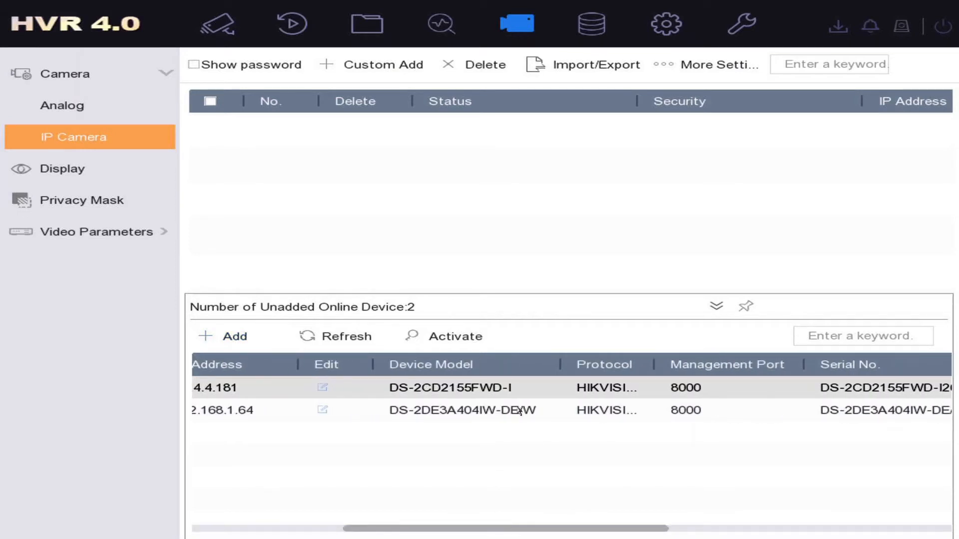
pyautogui.moveTo(438, 422)
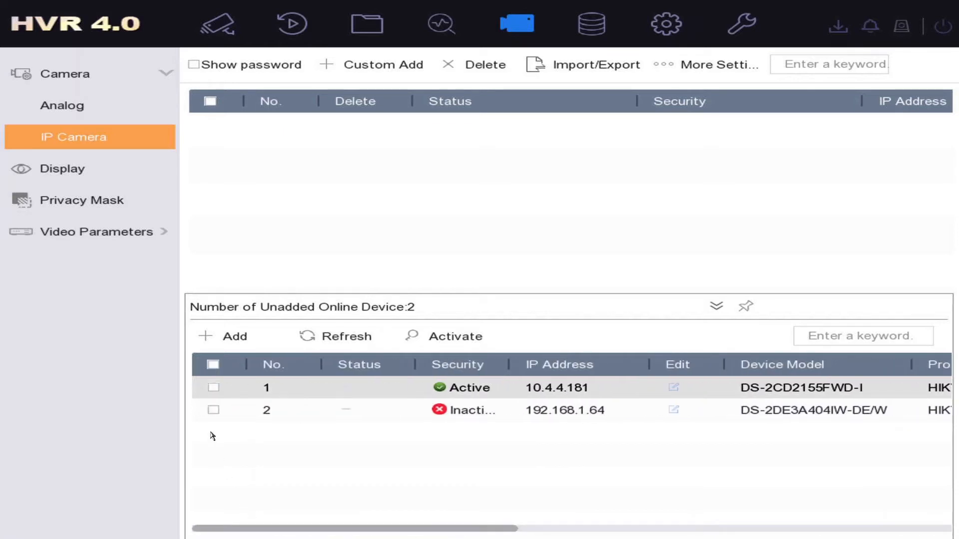
# Activate camera 192.168.1.64 using the channel default password
pyautogui.click(213, 409)
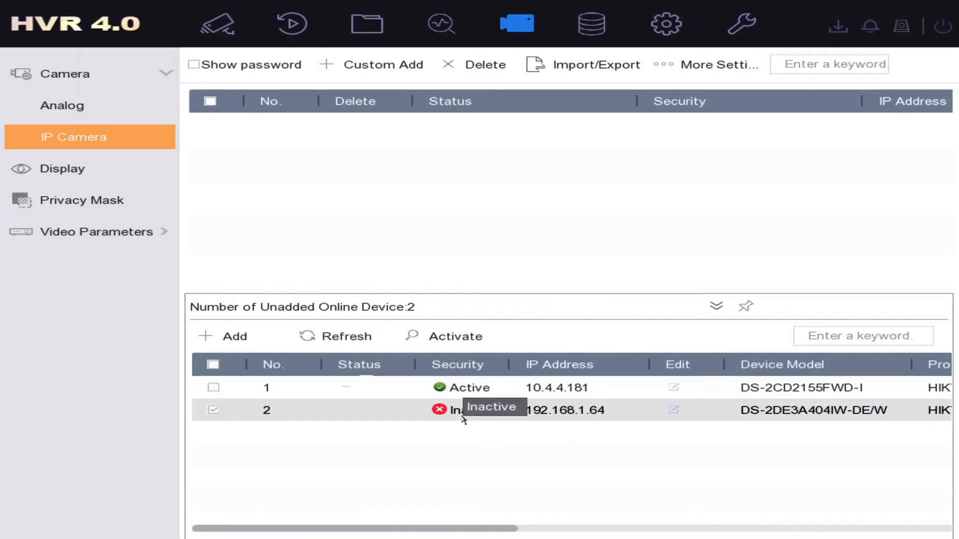
pyautogui.click(453, 336)
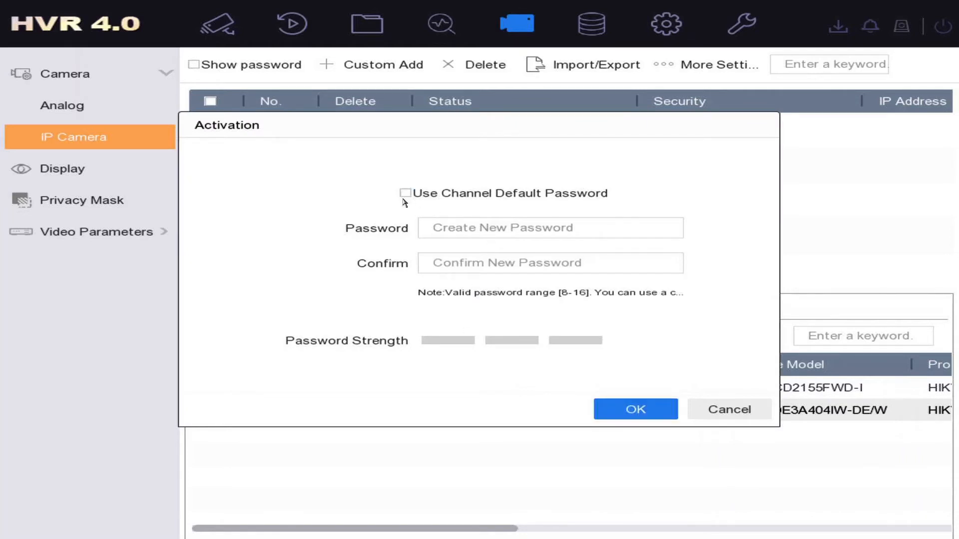
pyautogui.click(405, 193)
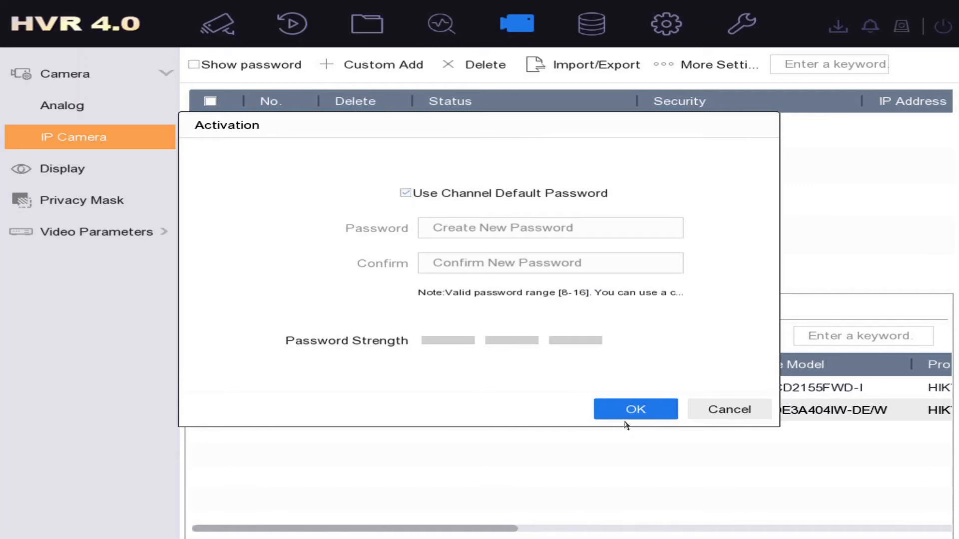
pyautogui.click(635, 409)
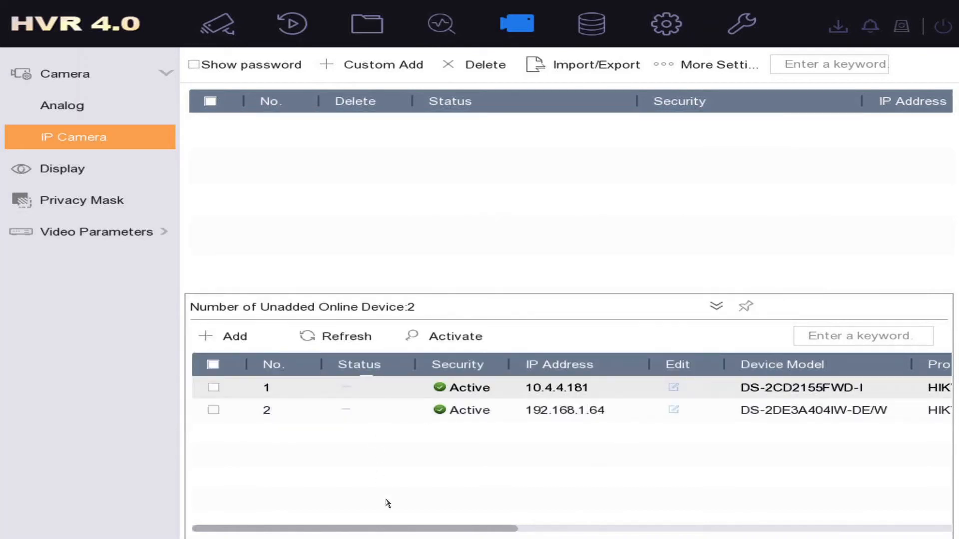
# Add the 192.168.1.64 camera as channel D1 and return to live view
pyautogui.click(213, 411)
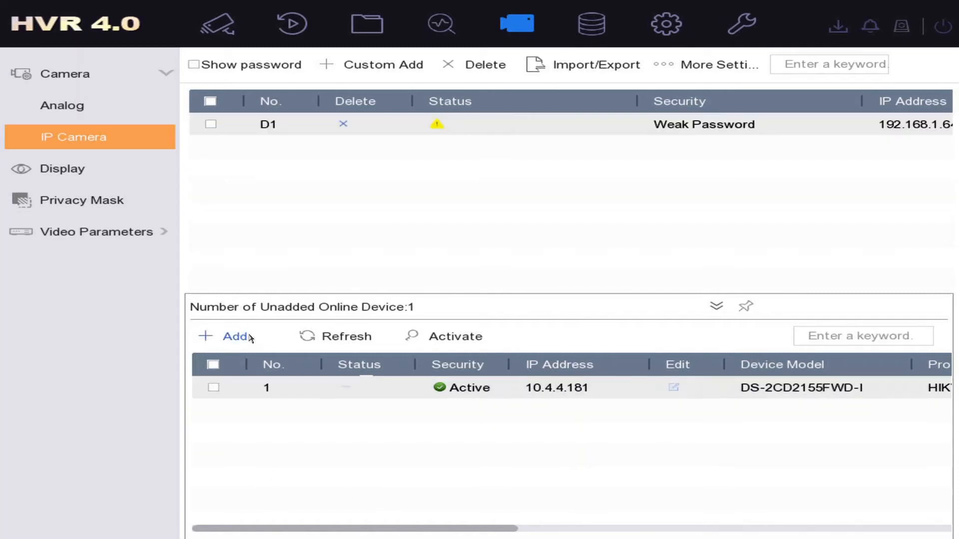
pyautogui.moveTo(452, 432)
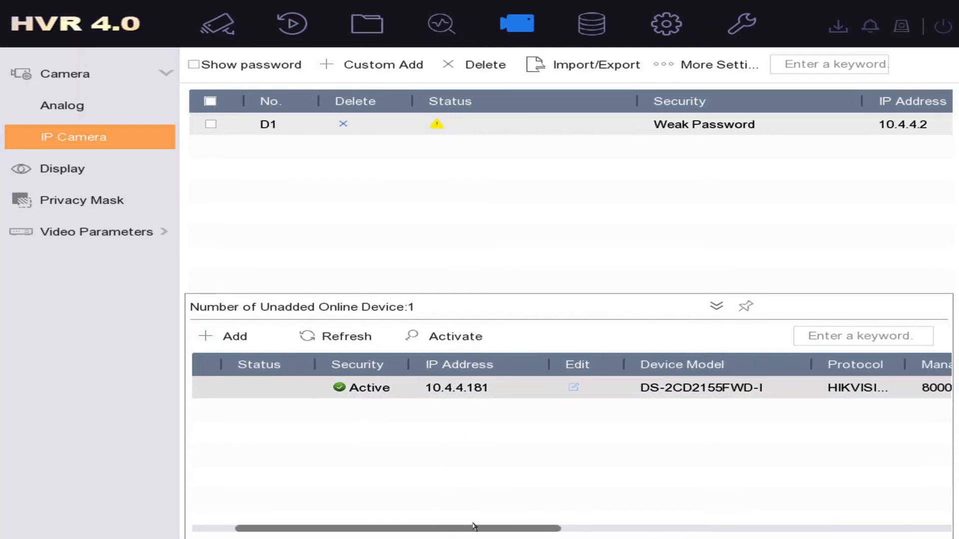
pyautogui.hscroll(3)
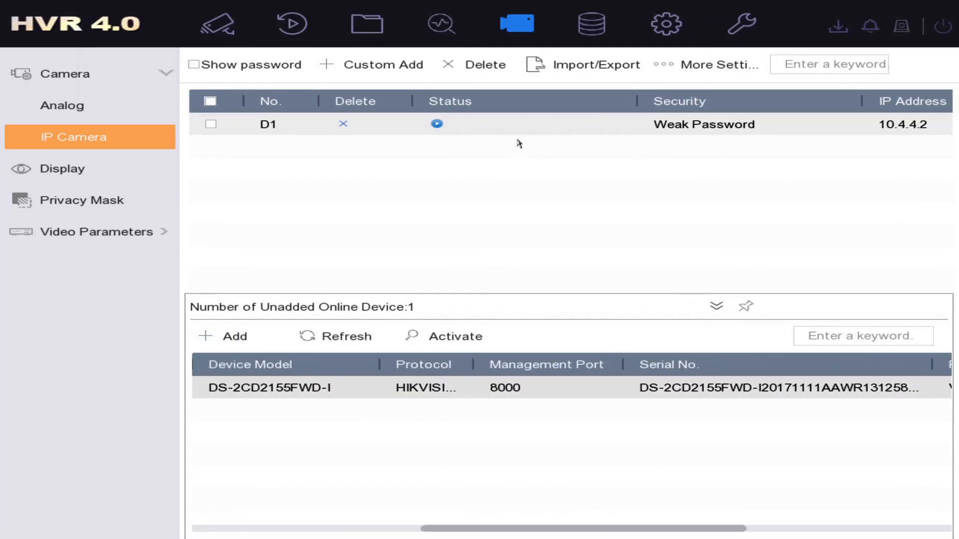
pyautogui.click(215, 24)
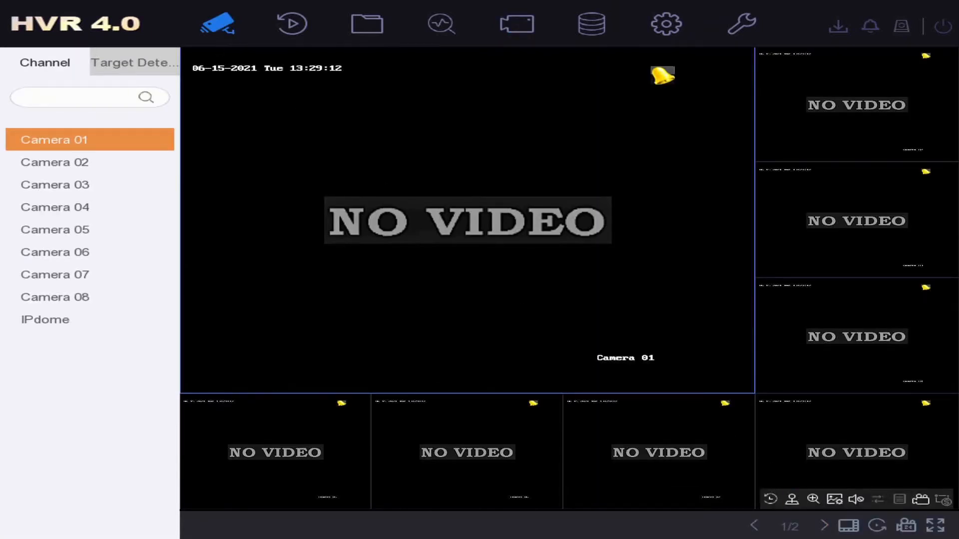
# Page to the IPdome feed and switch live view to a 4x4 layout
pyautogui.click(824, 526)
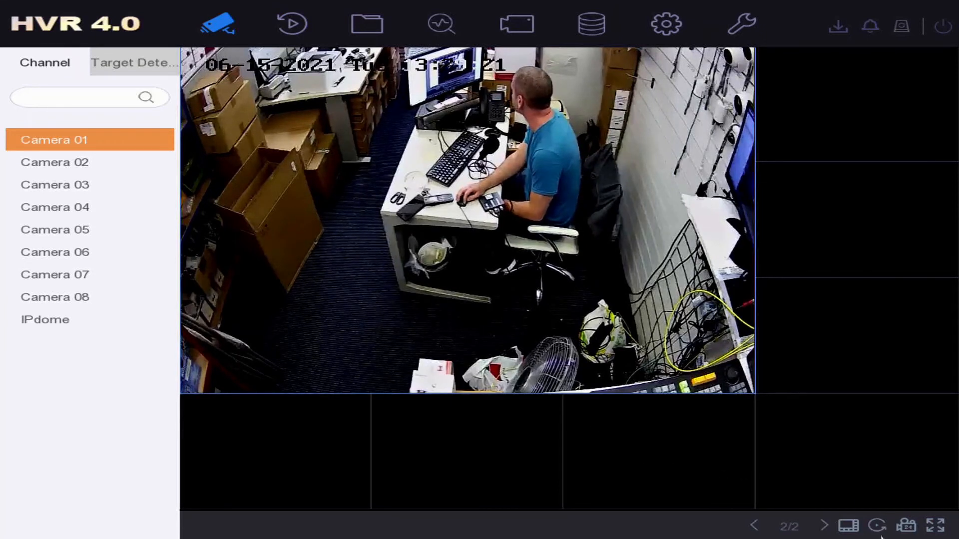
pyautogui.click(849, 525)
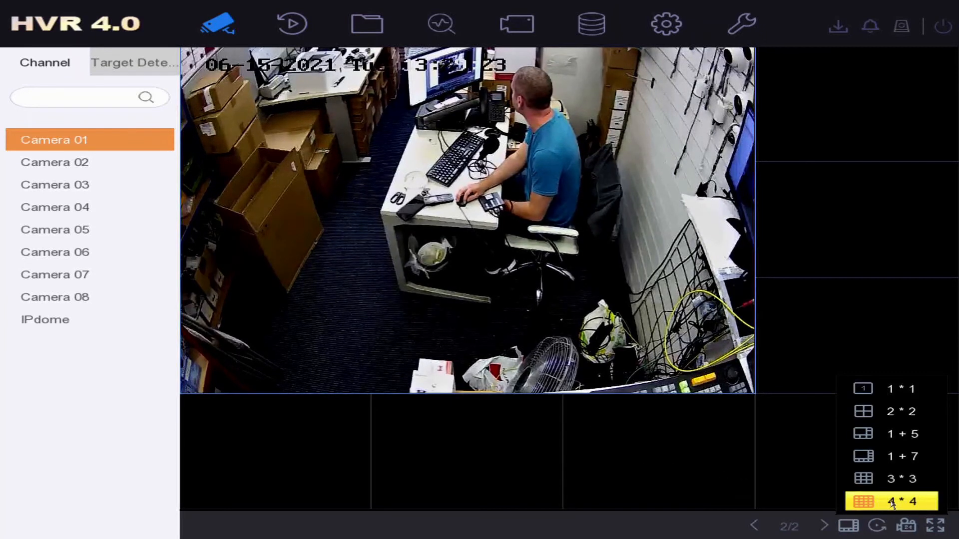
pyautogui.click(899, 501)
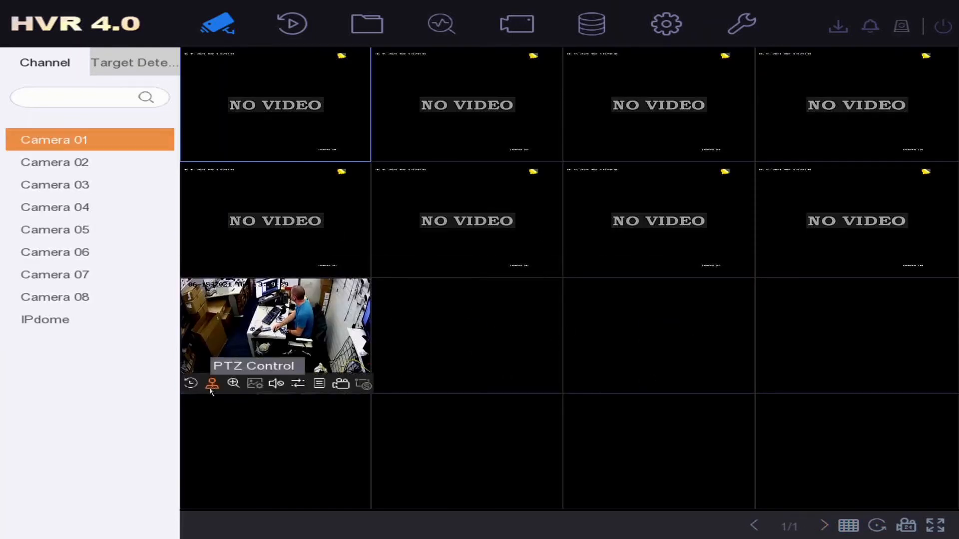
# Open PTZ control for IPdome, tilt it up, then zoom in and out
pyautogui.click(212, 384)
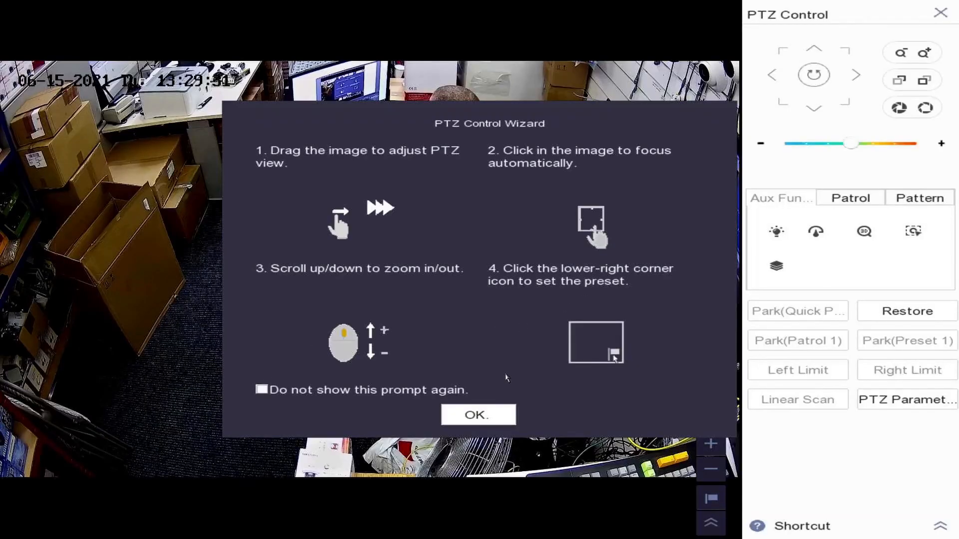
pyautogui.click(477, 415)
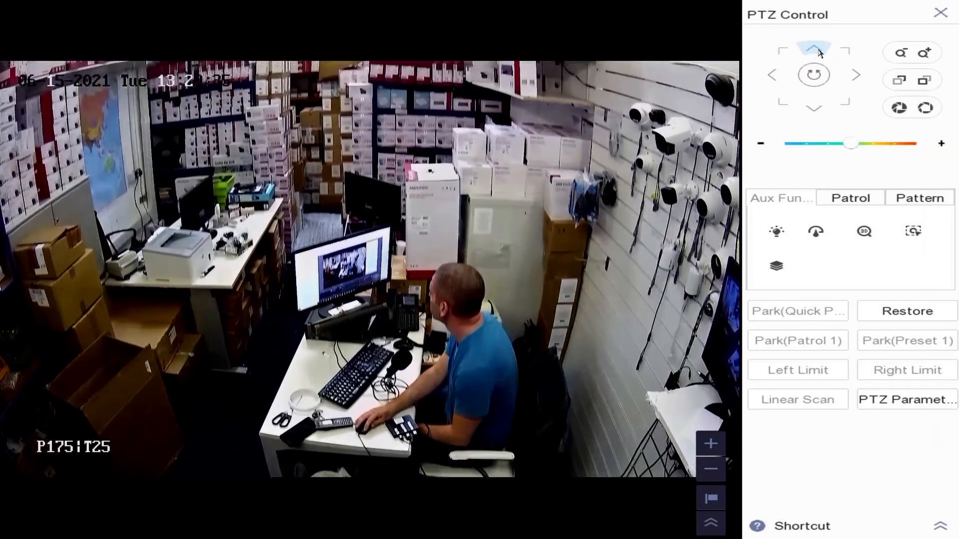
pyautogui.click(814, 48)
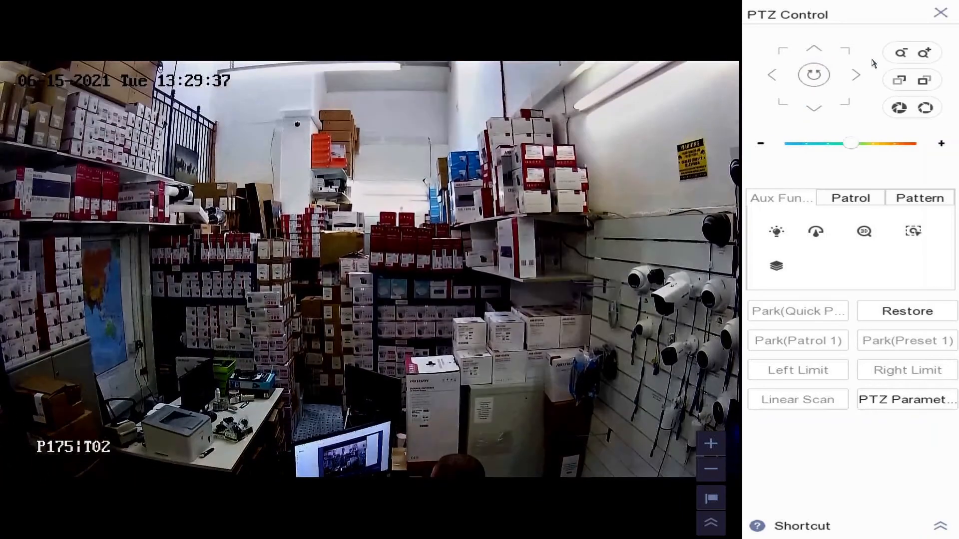
pyautogui.click(925, 53)
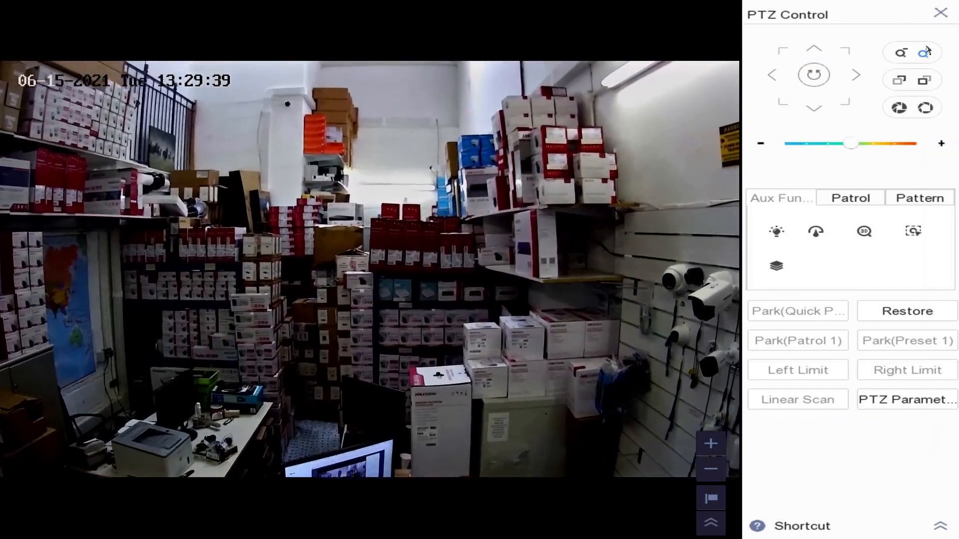
pyautogui.click(900, 52)
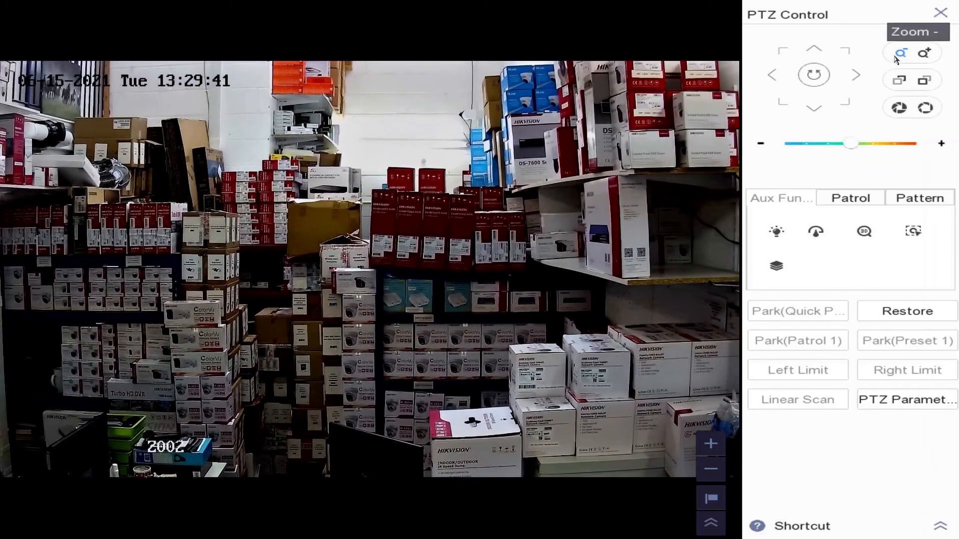